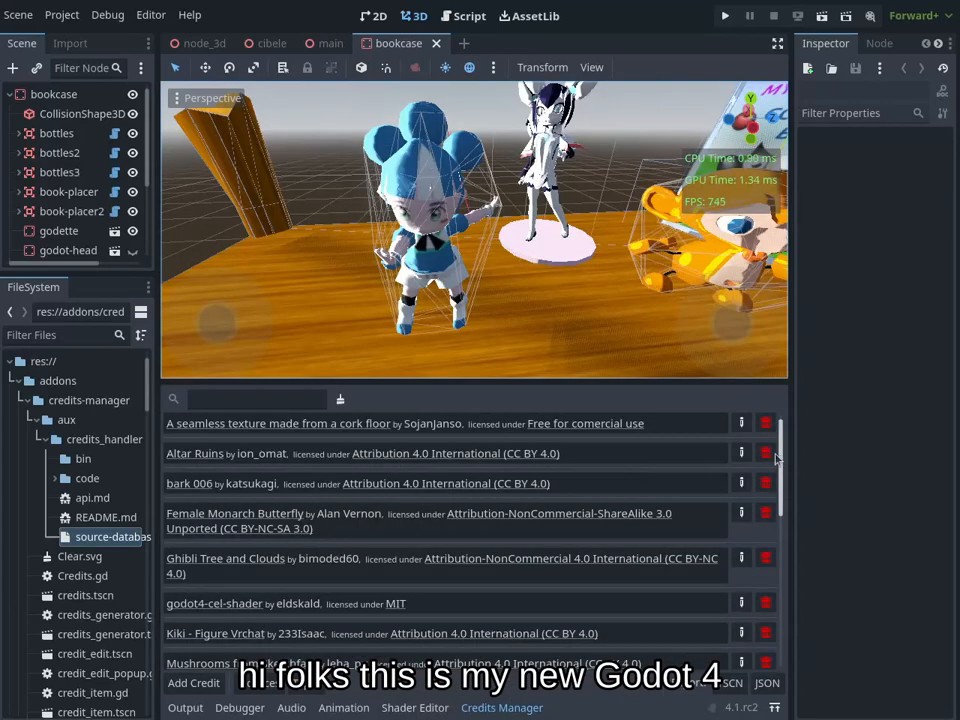
Pick the low-poly-godette model file for the new Attribution 4.0 International credit
scroll(down, 3)
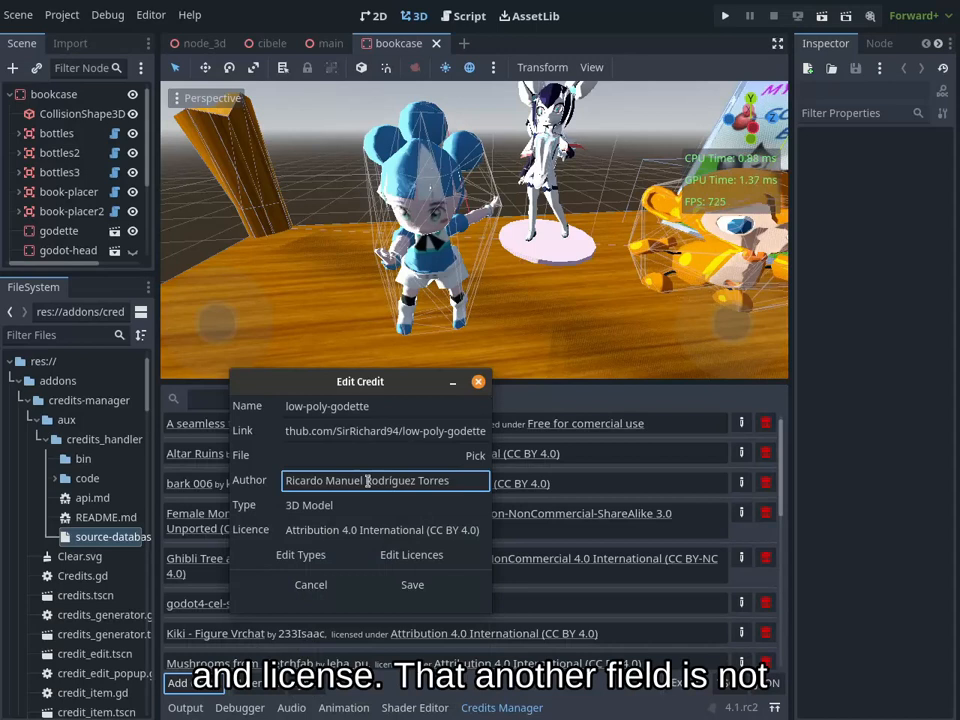
click(475, 455)
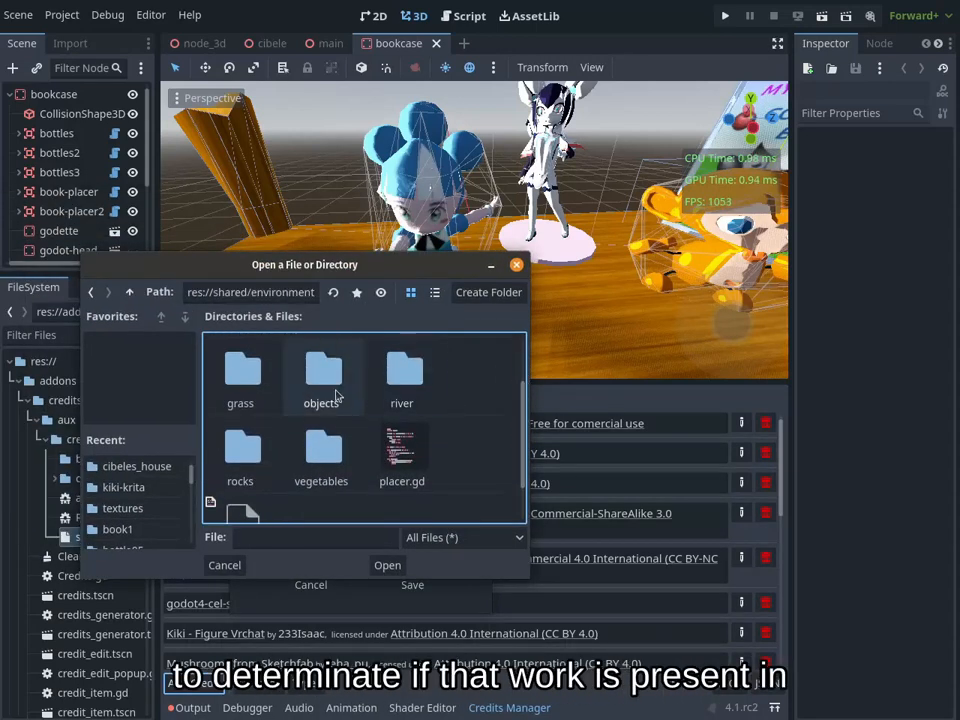
double_click(322, 375)
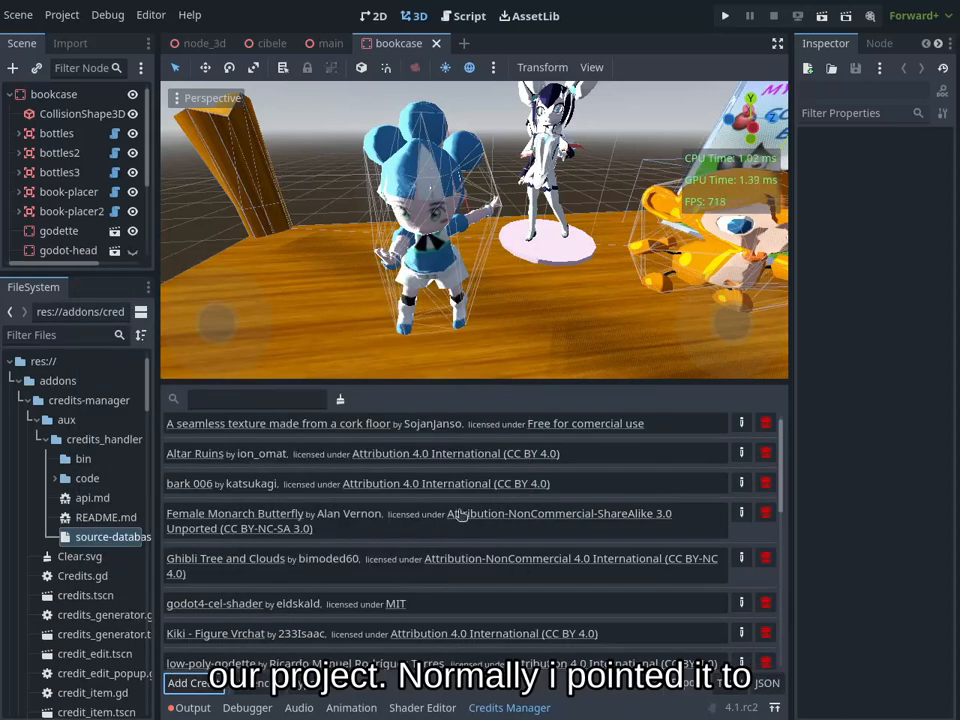
Check the godette entry in the credits list, then close Project Settings
scroll(down, 3)
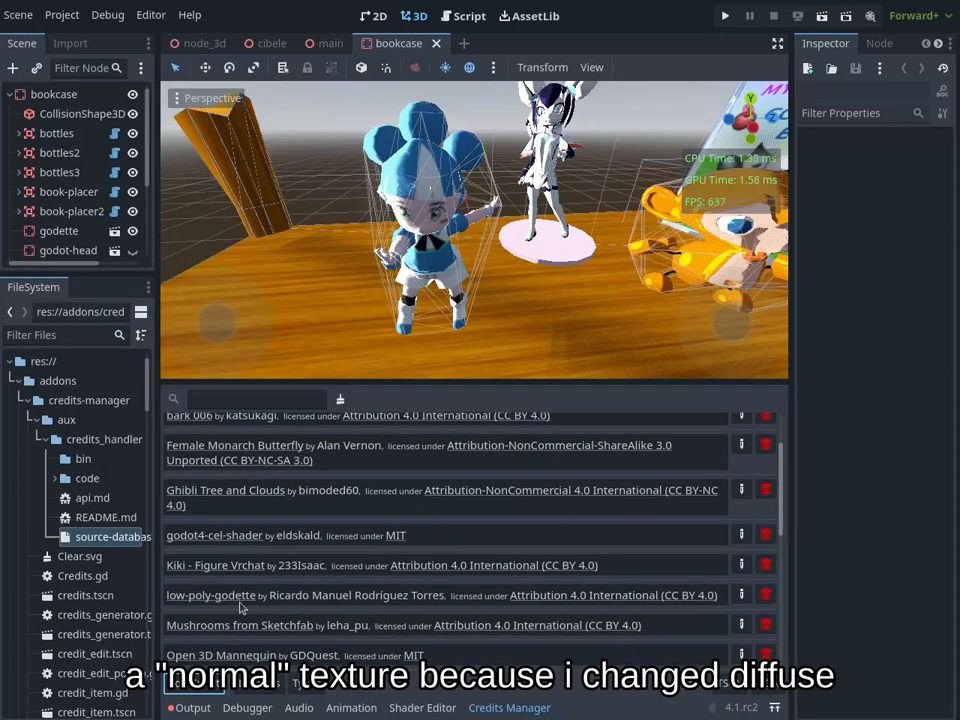
text(god)
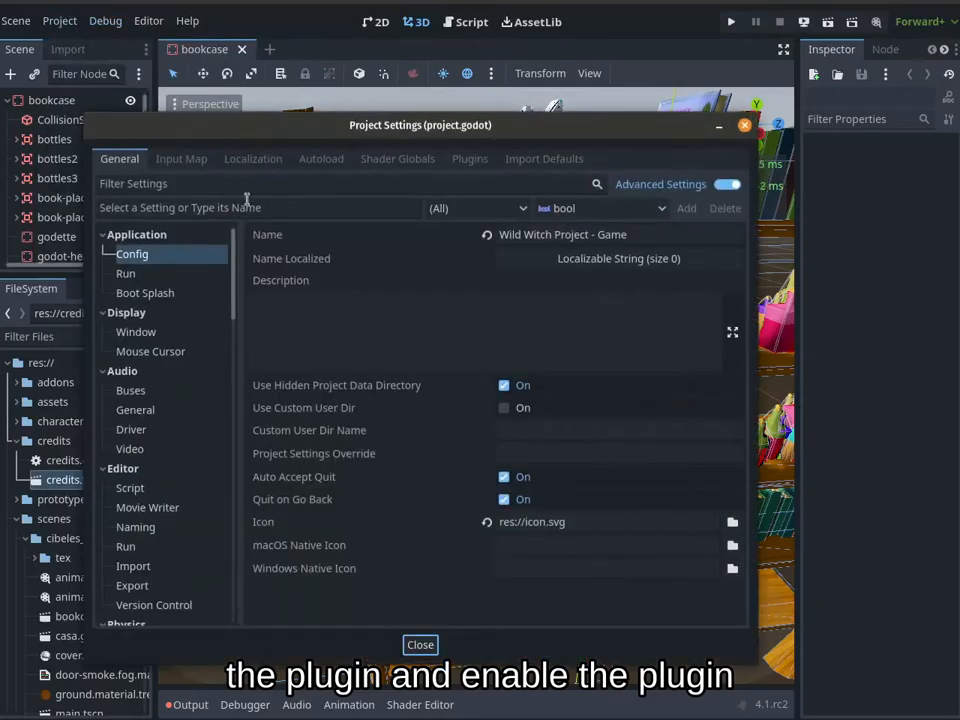
click(420, 645)
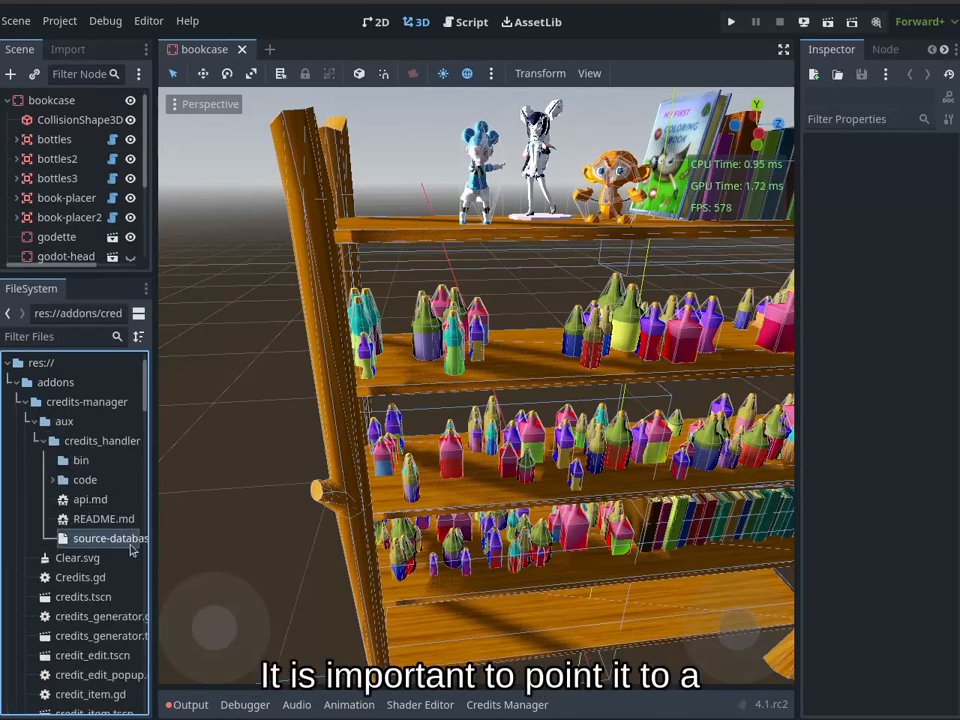
Open source-database.json in the Script editor and return to the Credits Manager list
double_click(108, 538)
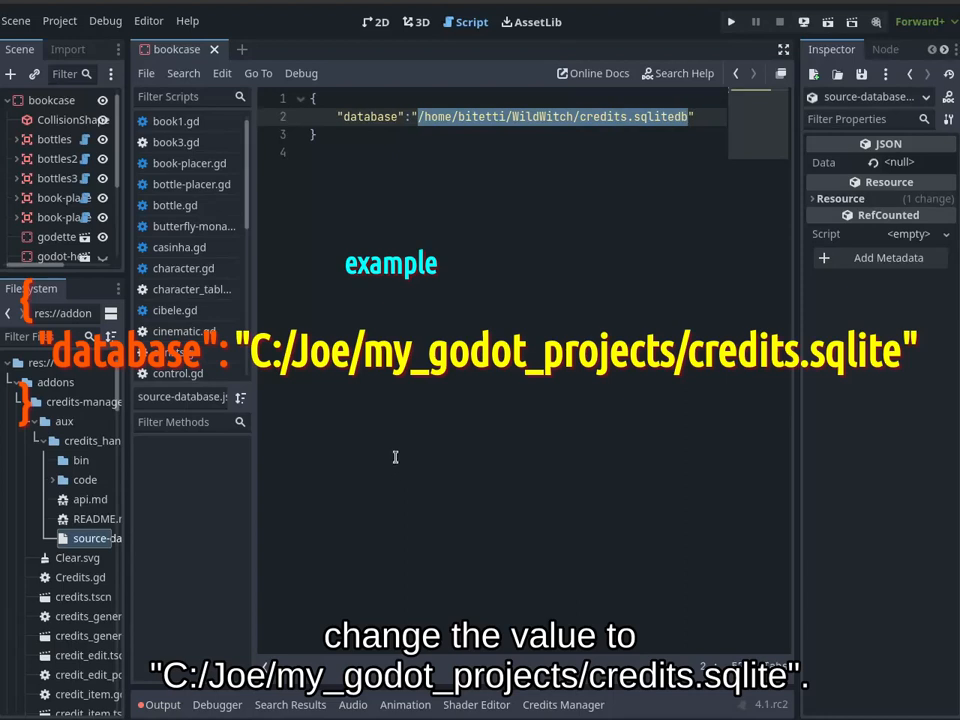
mouse_move(574, 697)
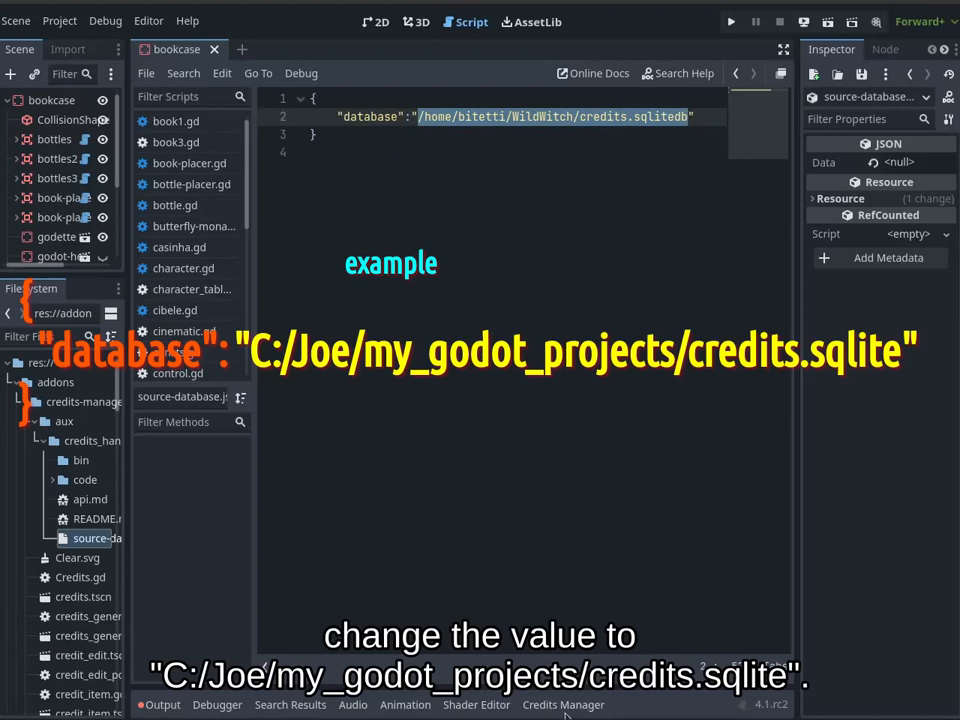
click(564, 705)
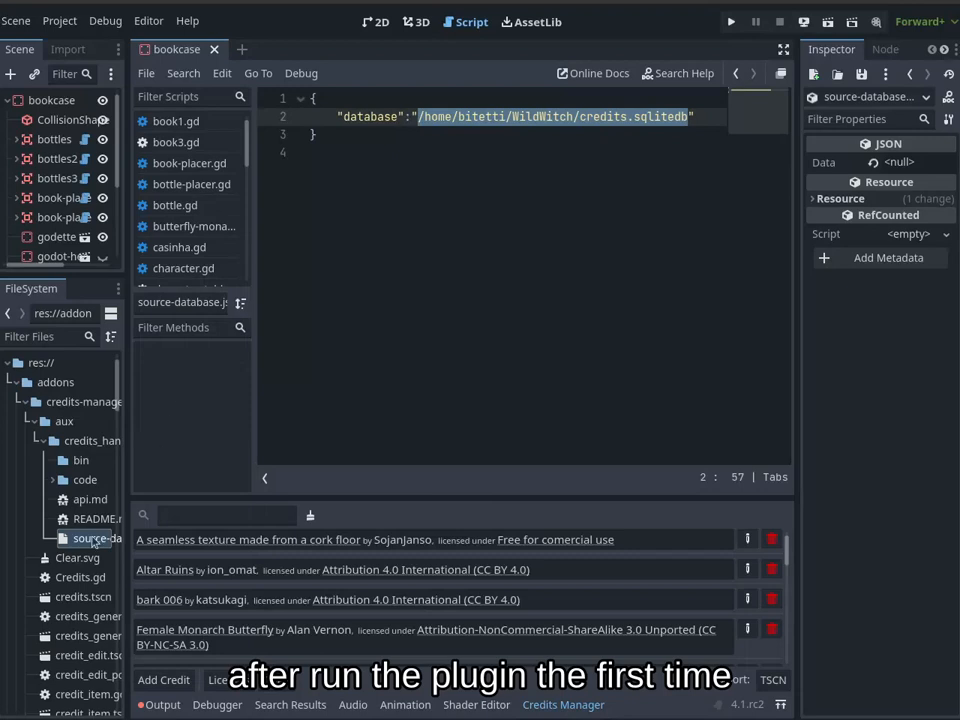